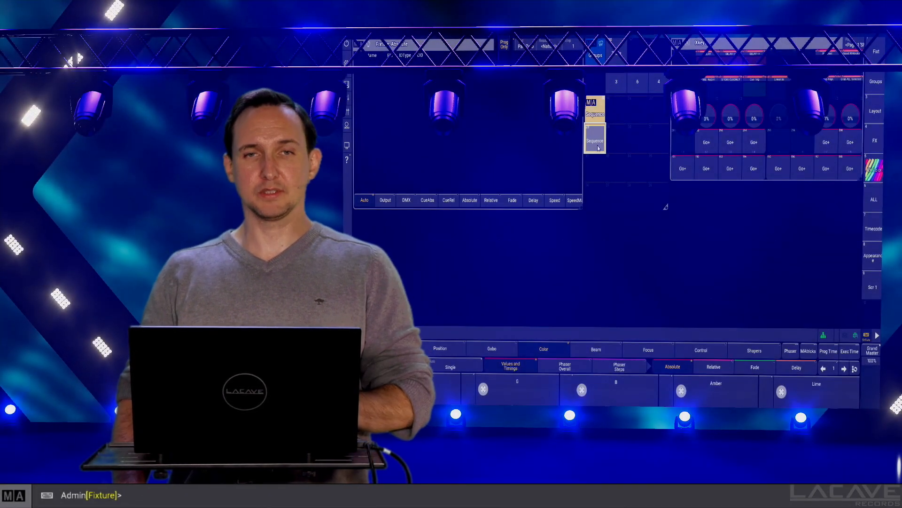
# Like the YouTube video and subscribe to its channel
pyautogui.rightClick(595, 127)
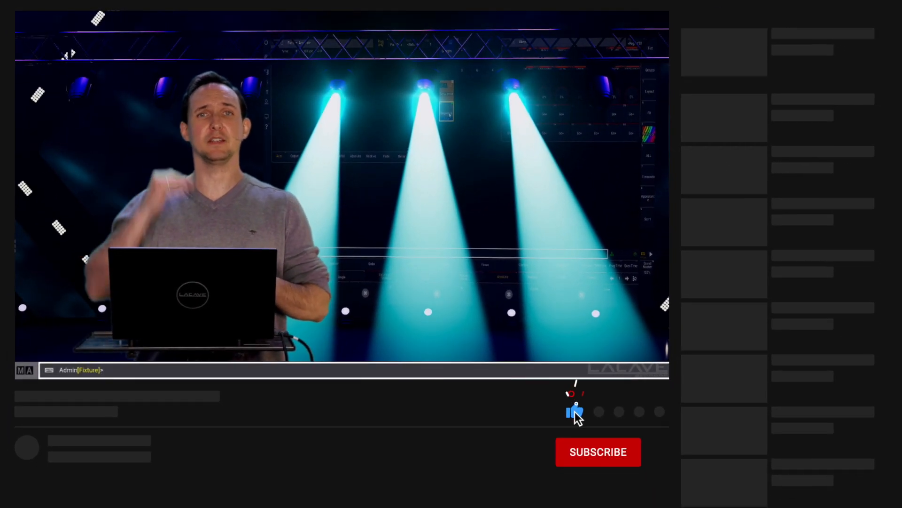
pyautogui.click(598, 451)
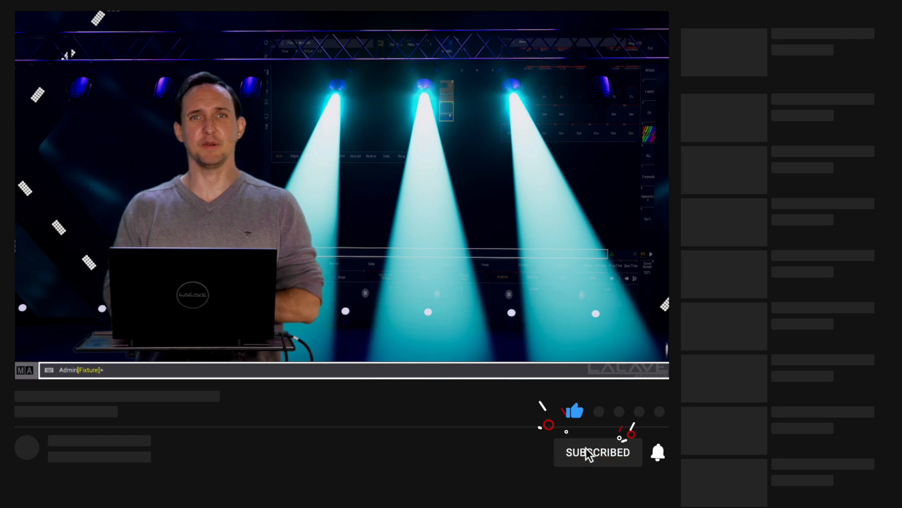